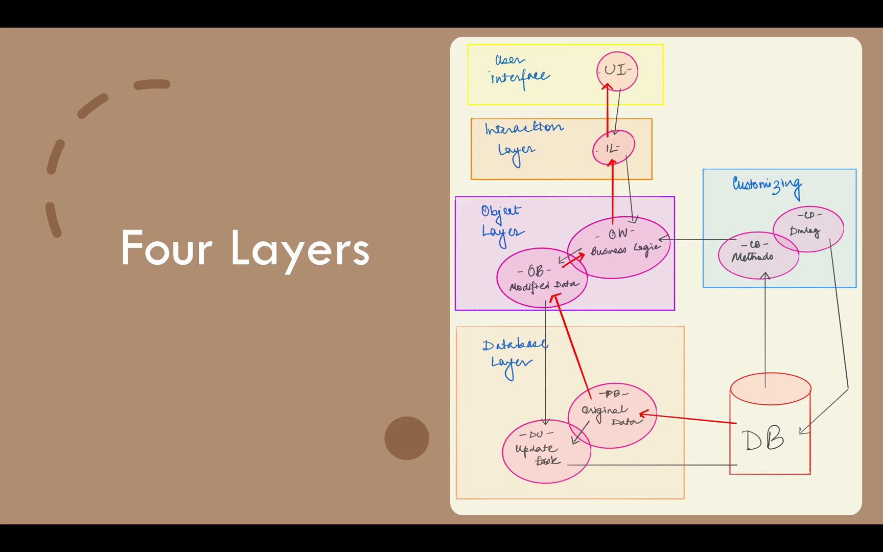
{"action": "left_click", "coordinate": [83, 515]}
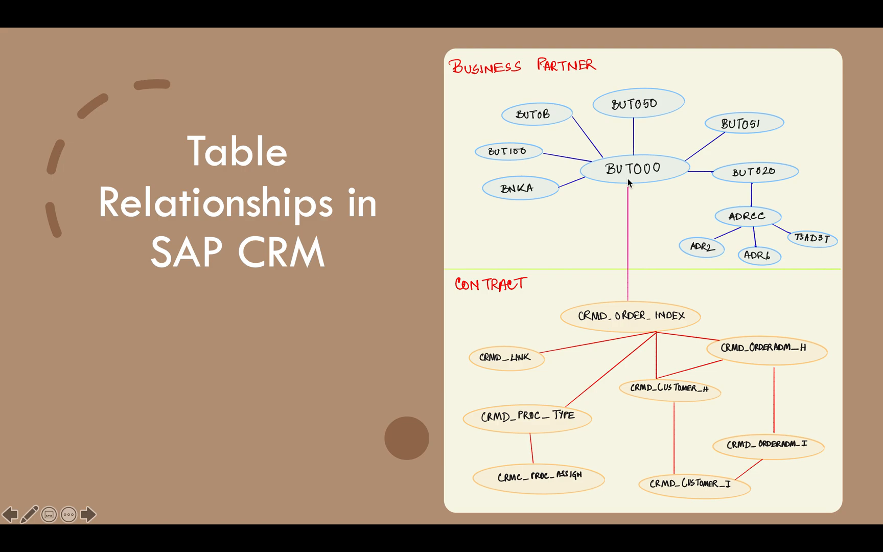
{"action": "mouse_move", "coordinate": [755, 211]}
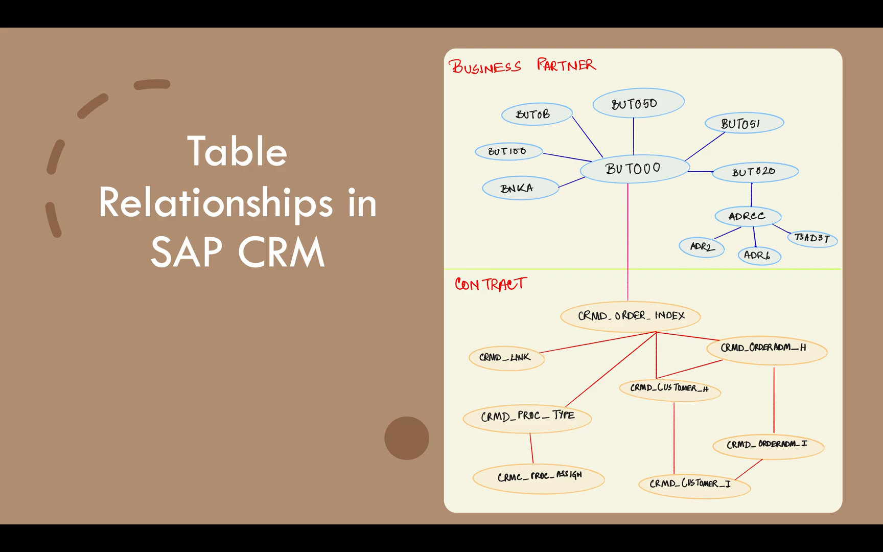
{"action": "mouse_move", "coordinate": [694, 406]}
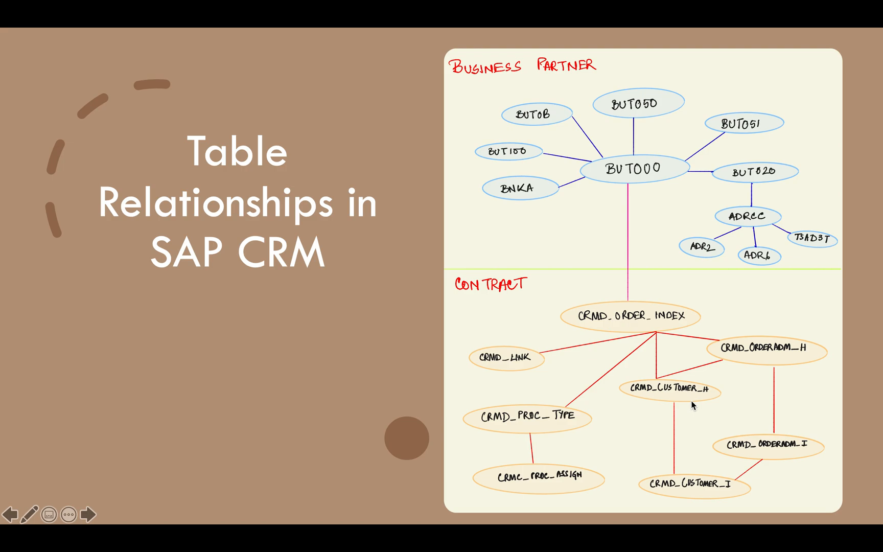
{"action": "mouse_move", "coordinate": [780, 429]}
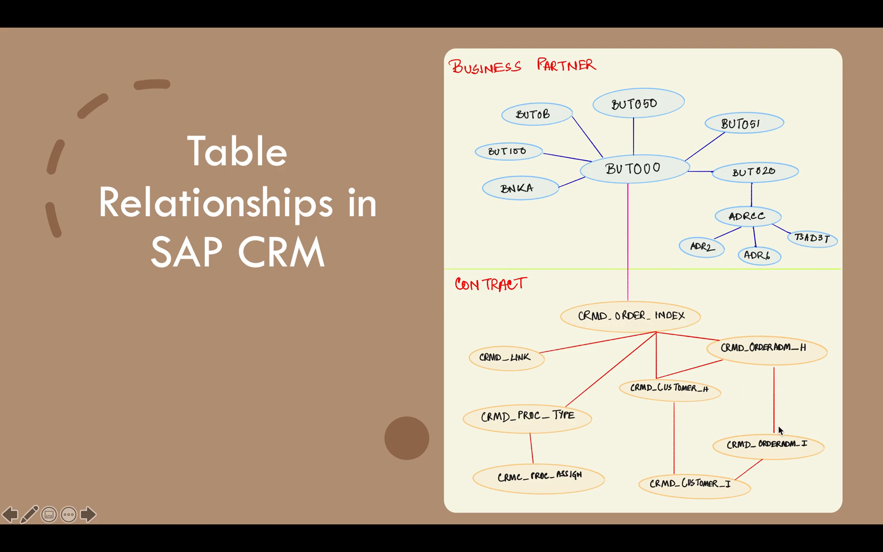
{"action": "mouse_move", "coordinate": [555, 422]}
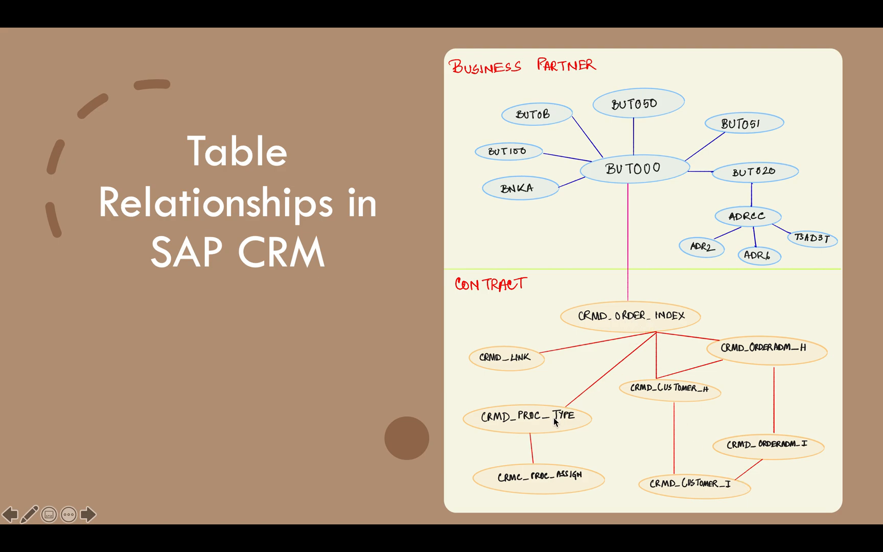